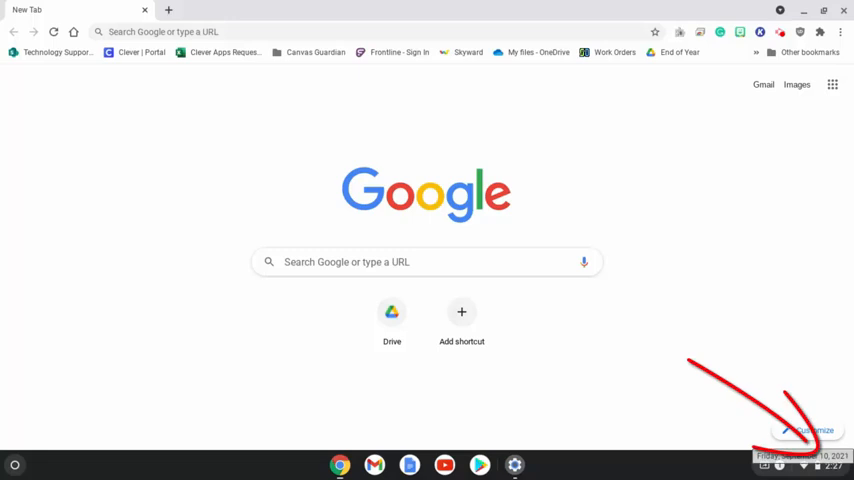
Step: Open Chrome OS Settings from the Quick Settings panel in the status area
left_click(820, 460)
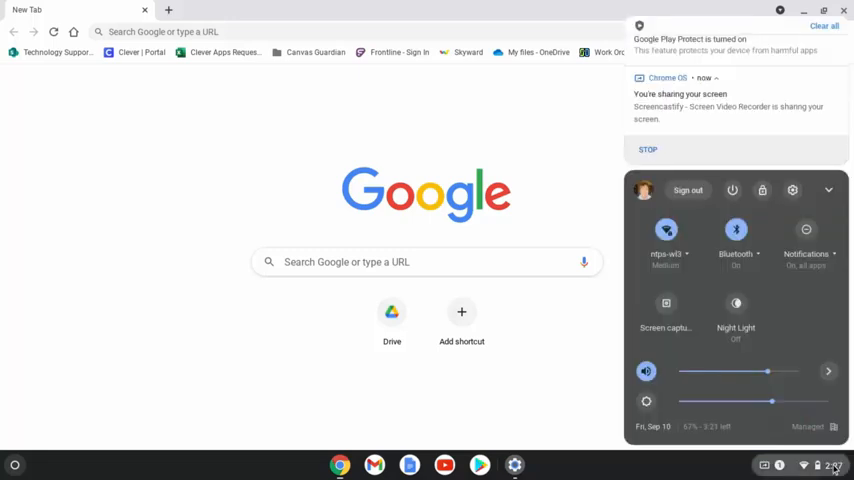
mouse_move(786, 211)
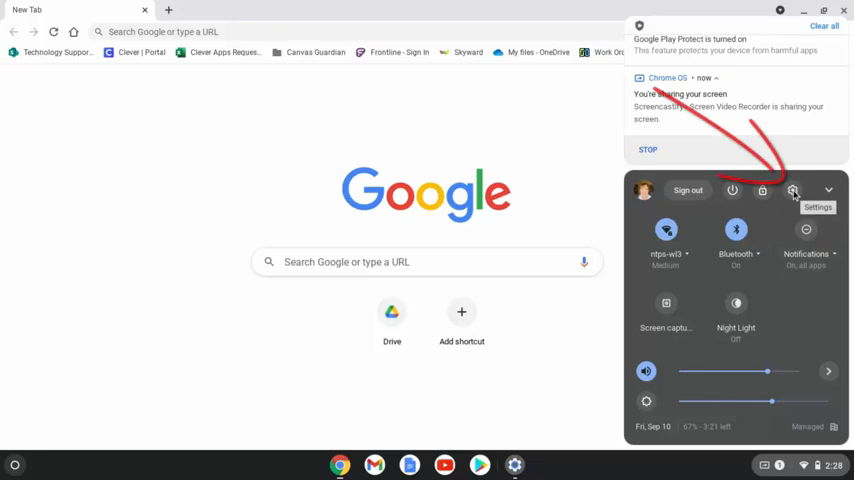
left_click(793, 190)
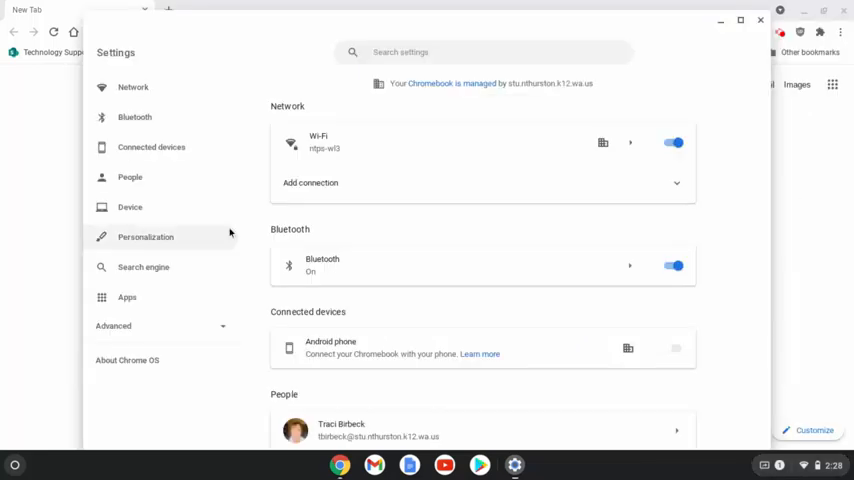
mouse_move(127, 360)
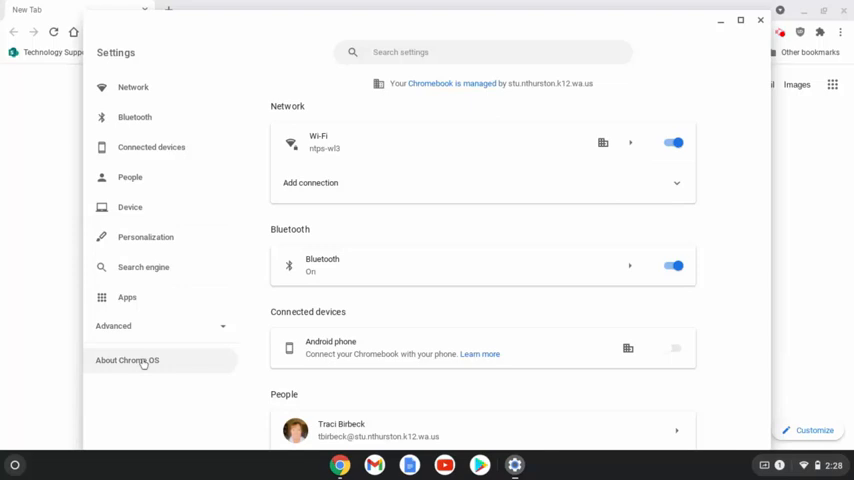
Step: Go to About Chrome OS (version 90.0.4430.218) and start a check for updates
left_click(127, 360)
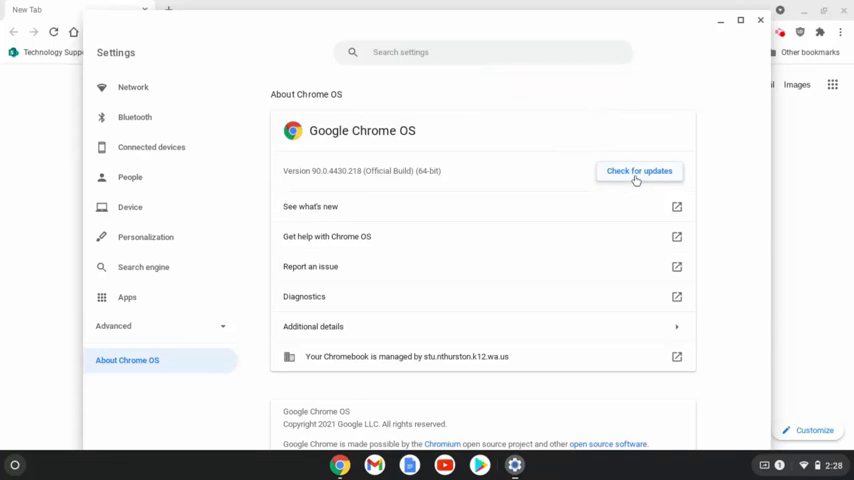
left_click(639, 170)
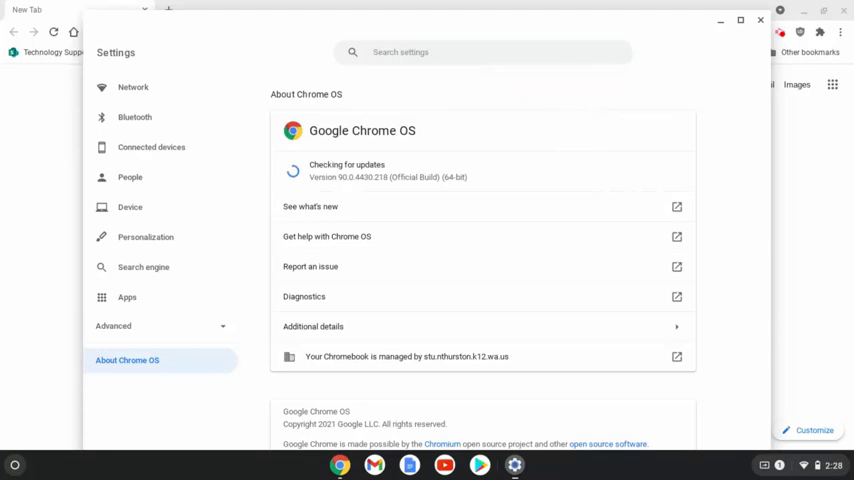